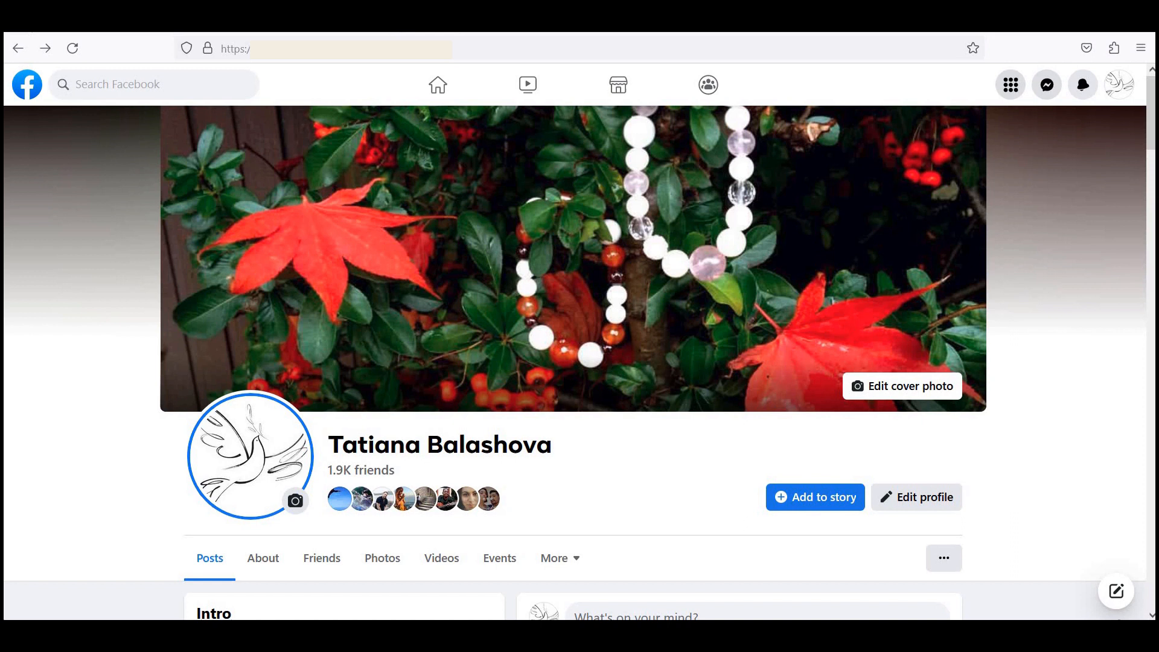
pyautogui.moveTo(1119, 84)
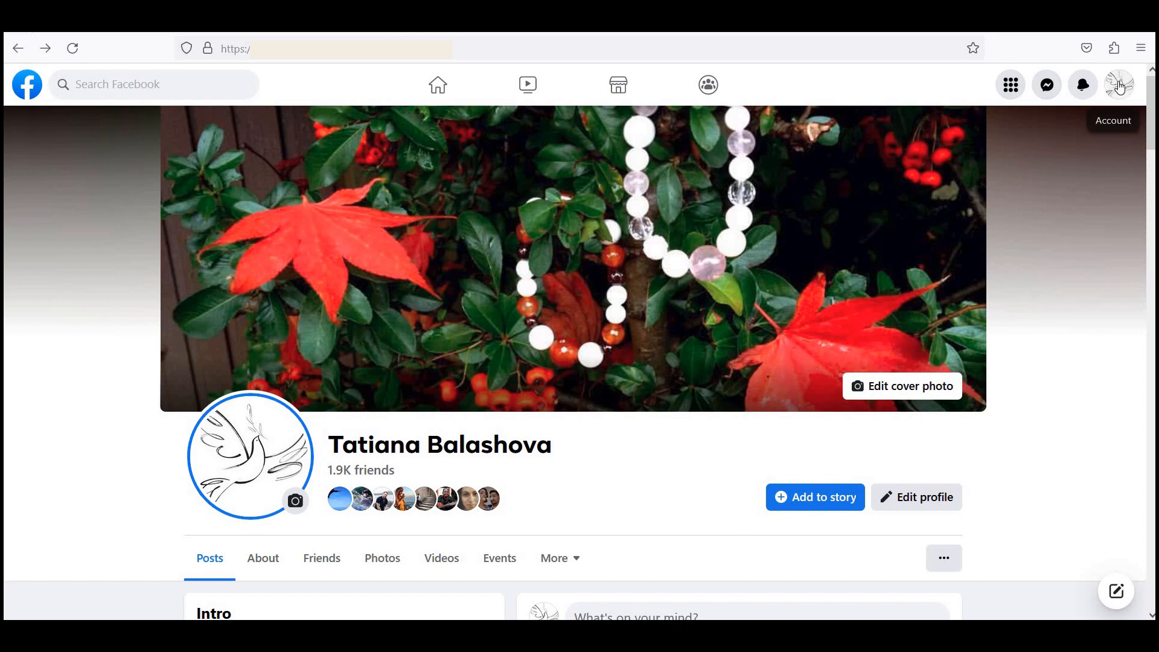
# - Open Settings from the account avatar's Settings & privacy menu, then the Privacy section
pyautogui.click(1119, 84)
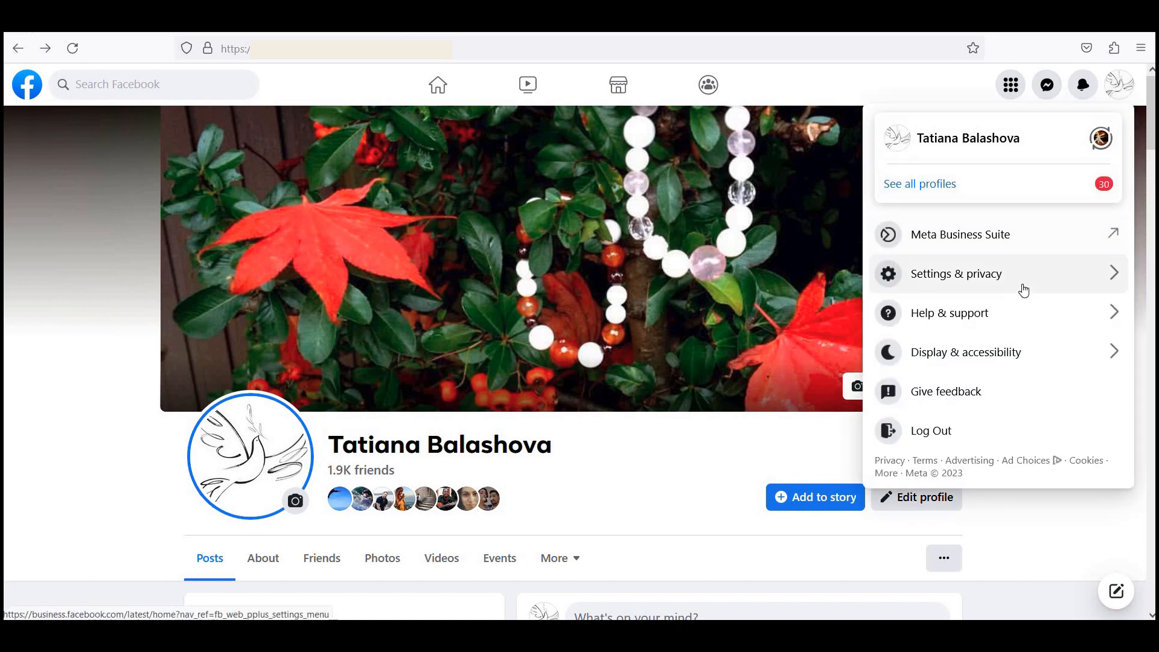
pyautogui.click(955, 273)
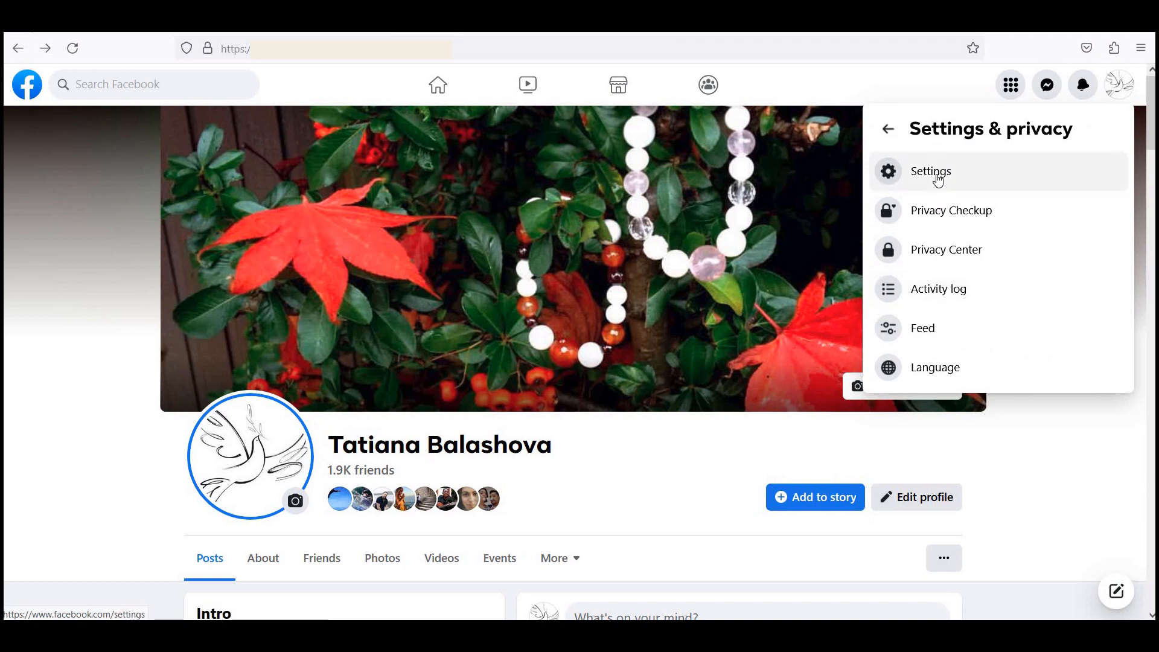
pyautogui.click(930, 171)
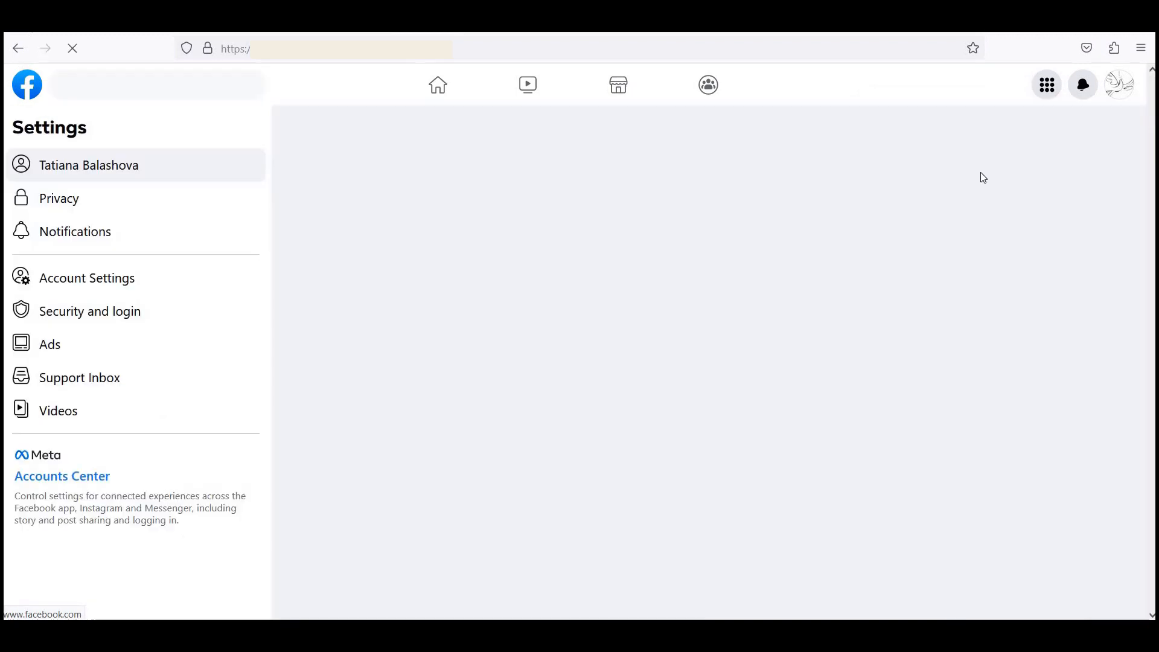
pyautogui.click(88, 165)
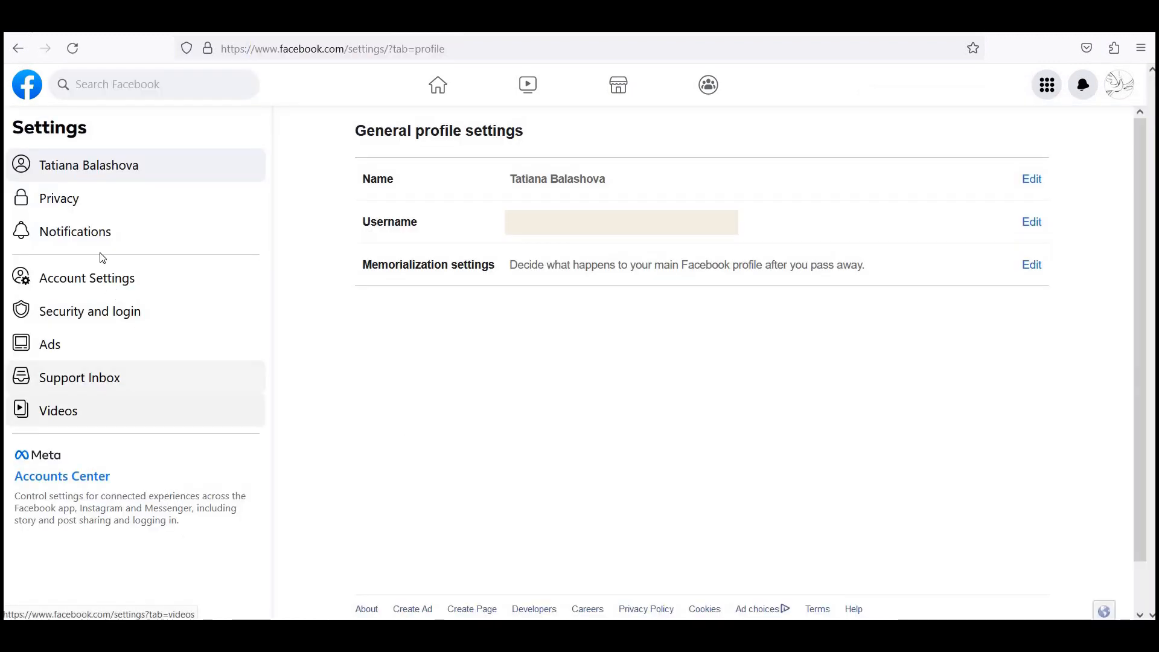
pyautogui.click(59, 198)
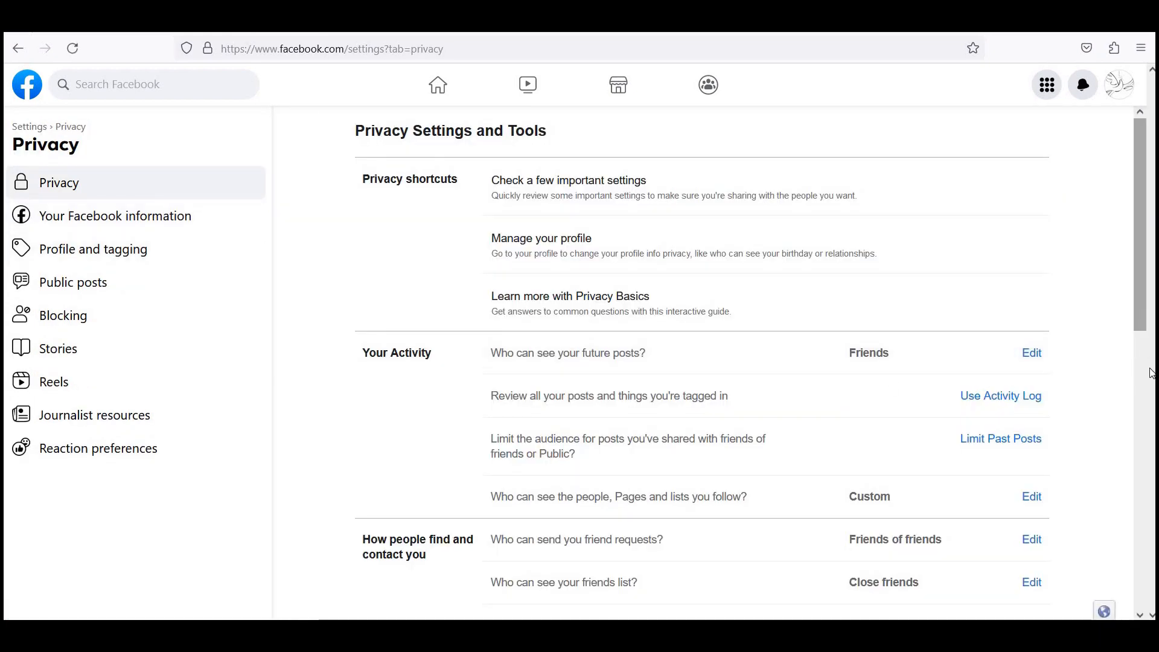
pyautogui.scroll(-3)
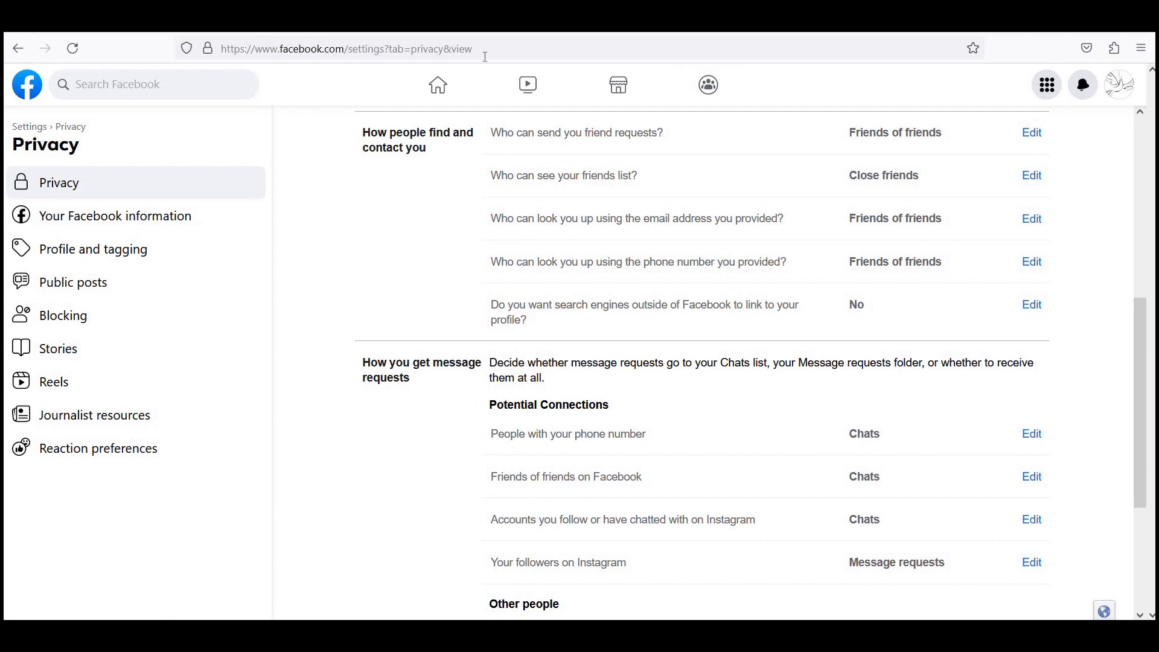
pyautogui.moveTo(1119, 83)
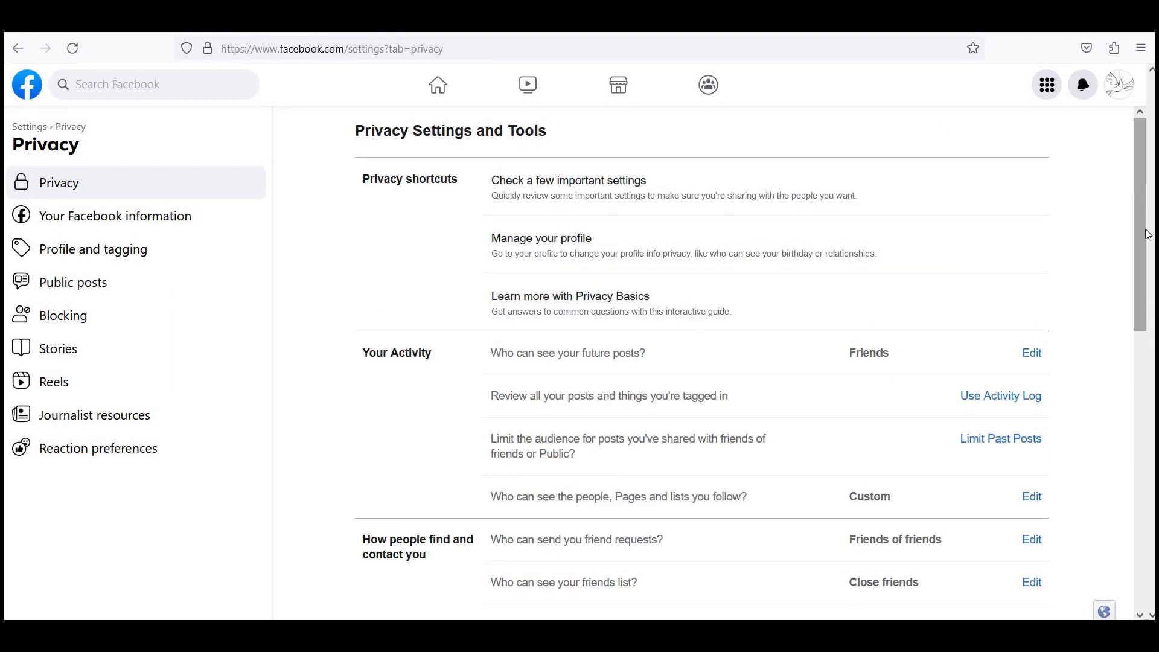
pyautogui.scroll(-3)
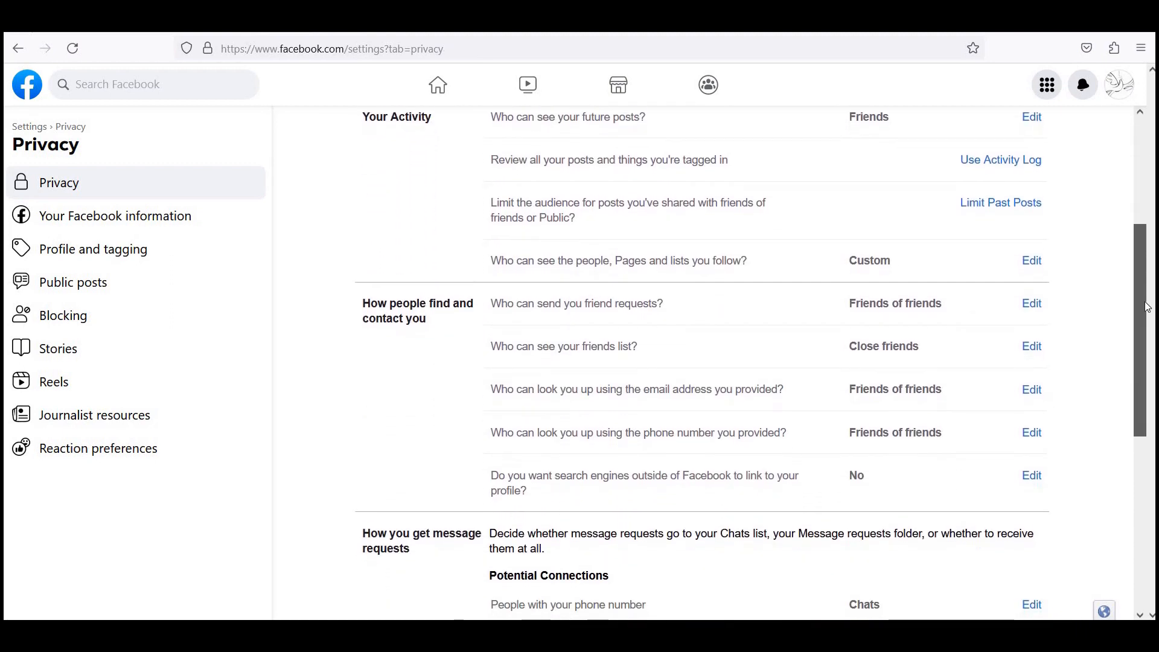
pyautogui.scroll(-3)
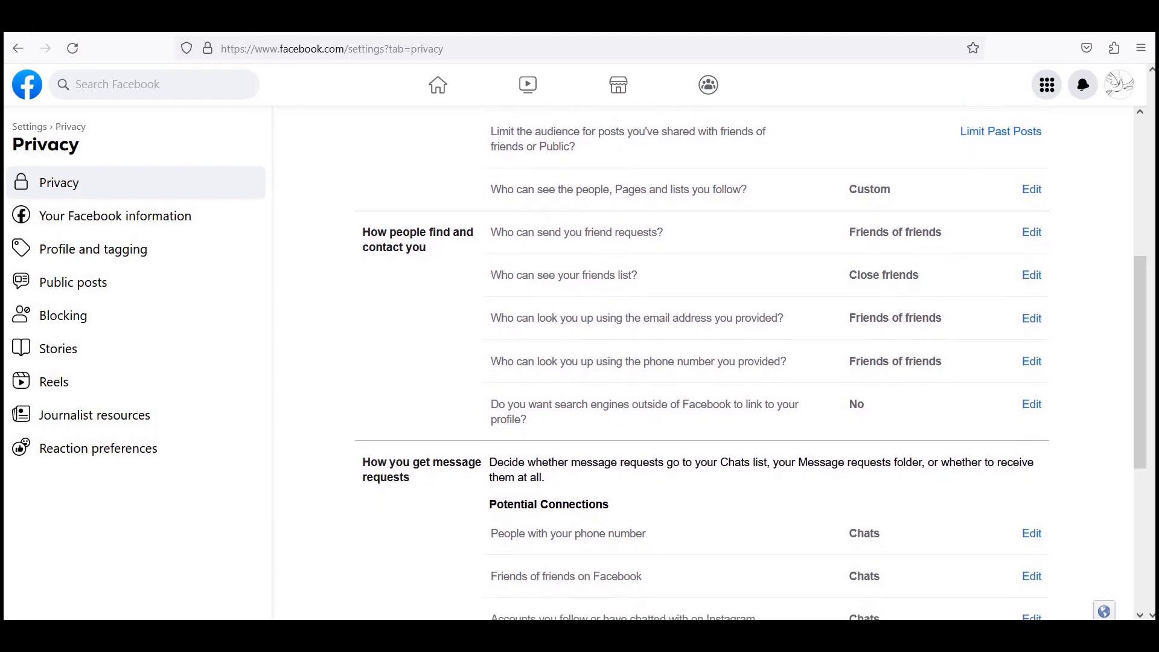
pyautogui.moveTo(573, 426)
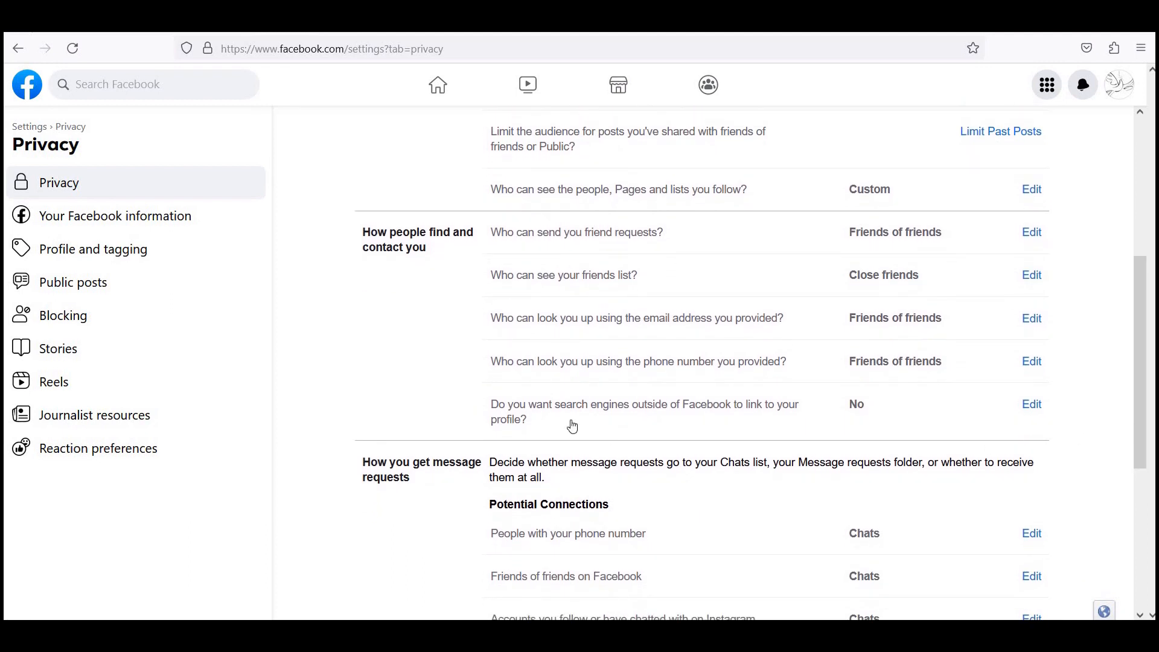
pyautogui.moveTo(1031, 408)
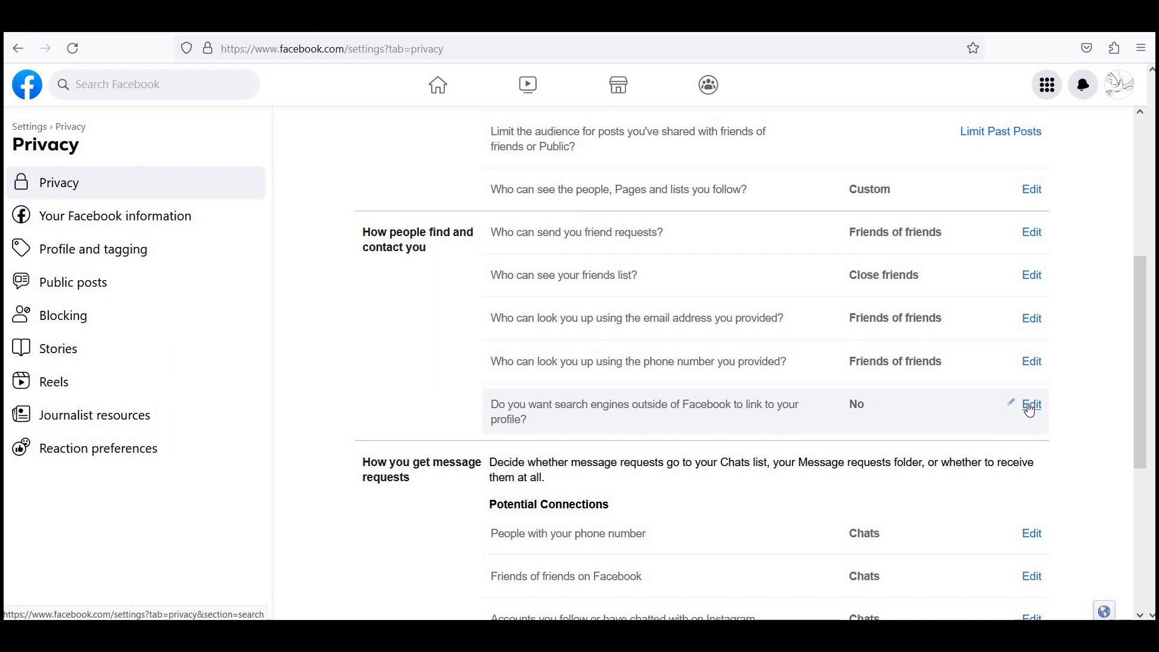
pyautogui.scroll(-3)
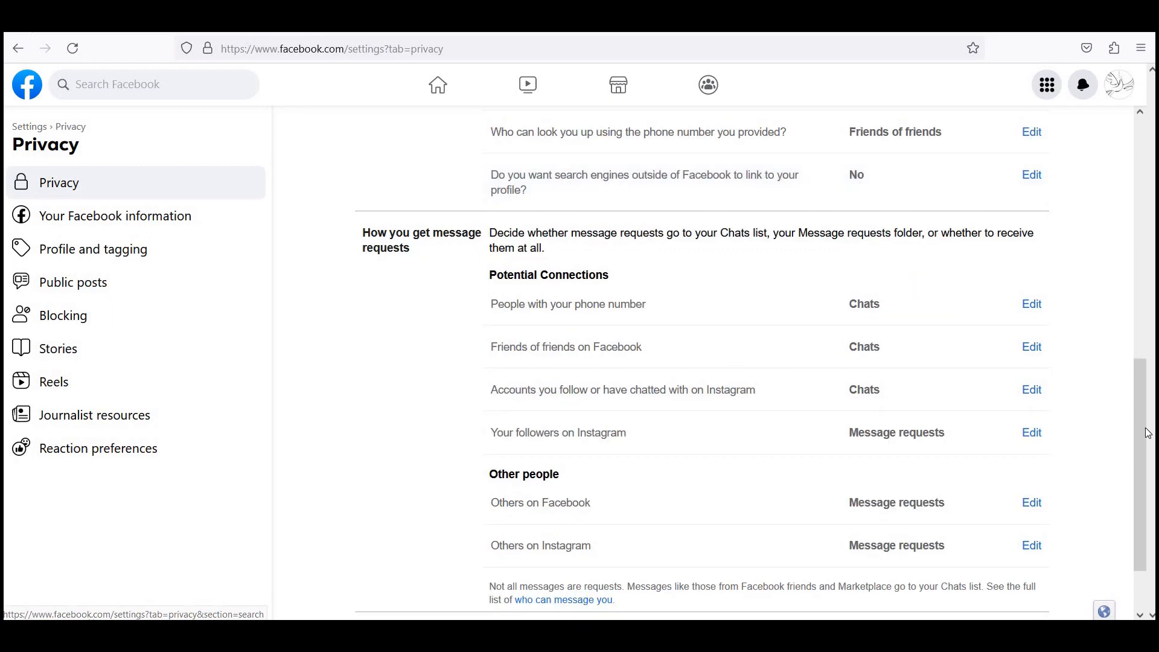
pyautogui.click(1032, 174)
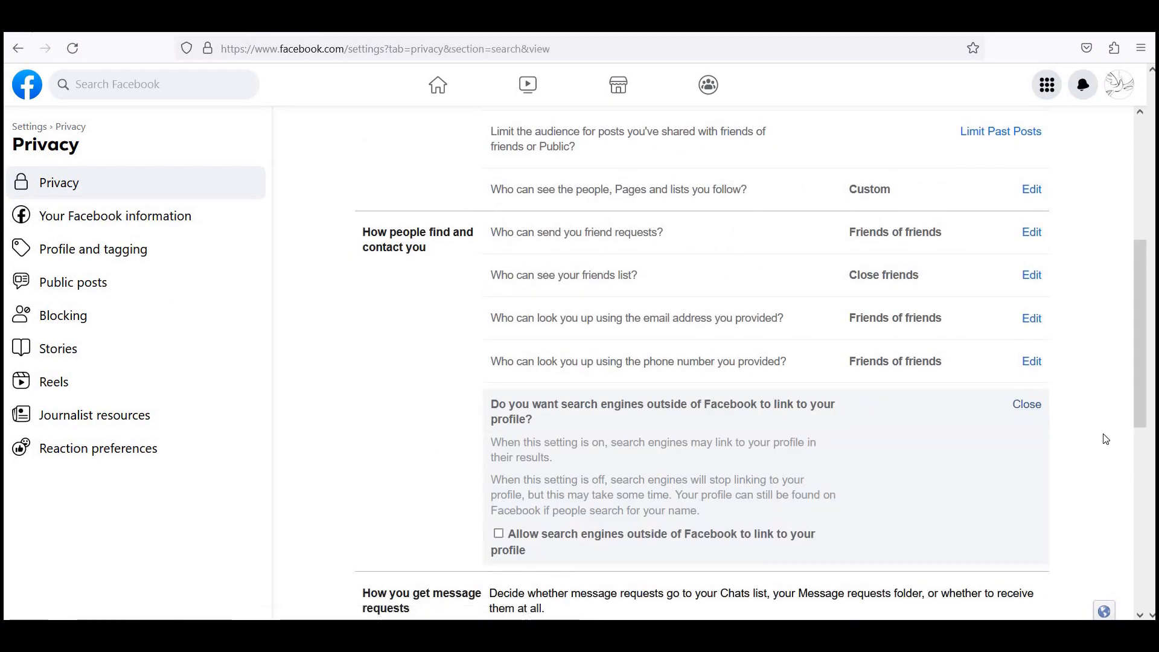
pyautogui.scroll(-3)
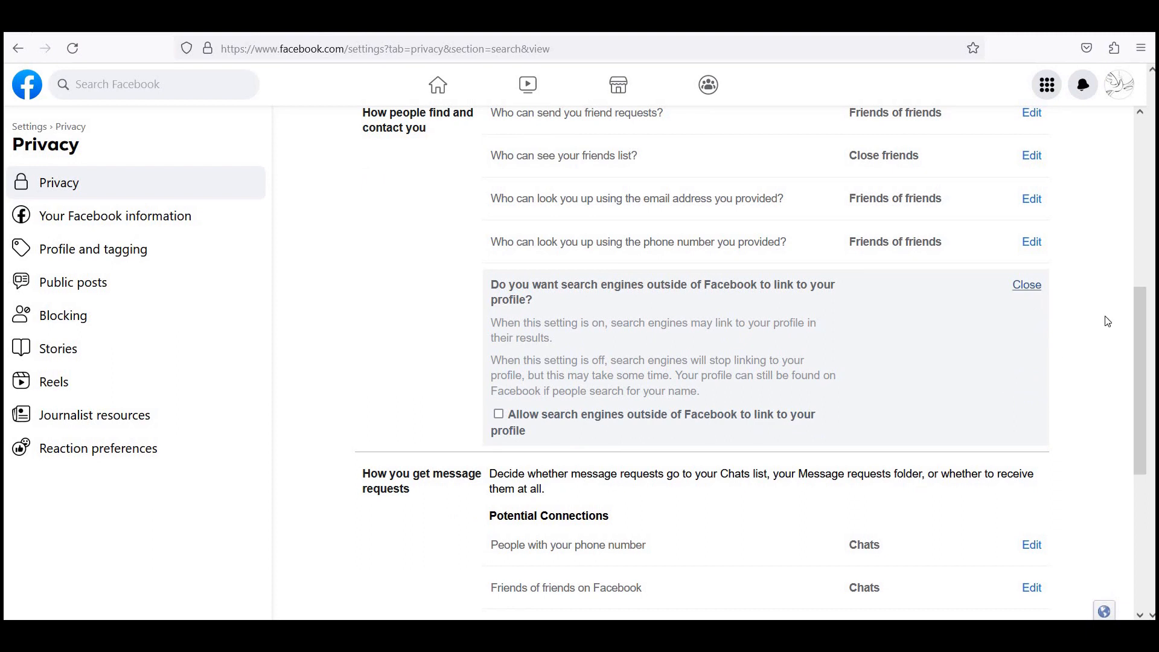
pyautogui.click(1026, 285)
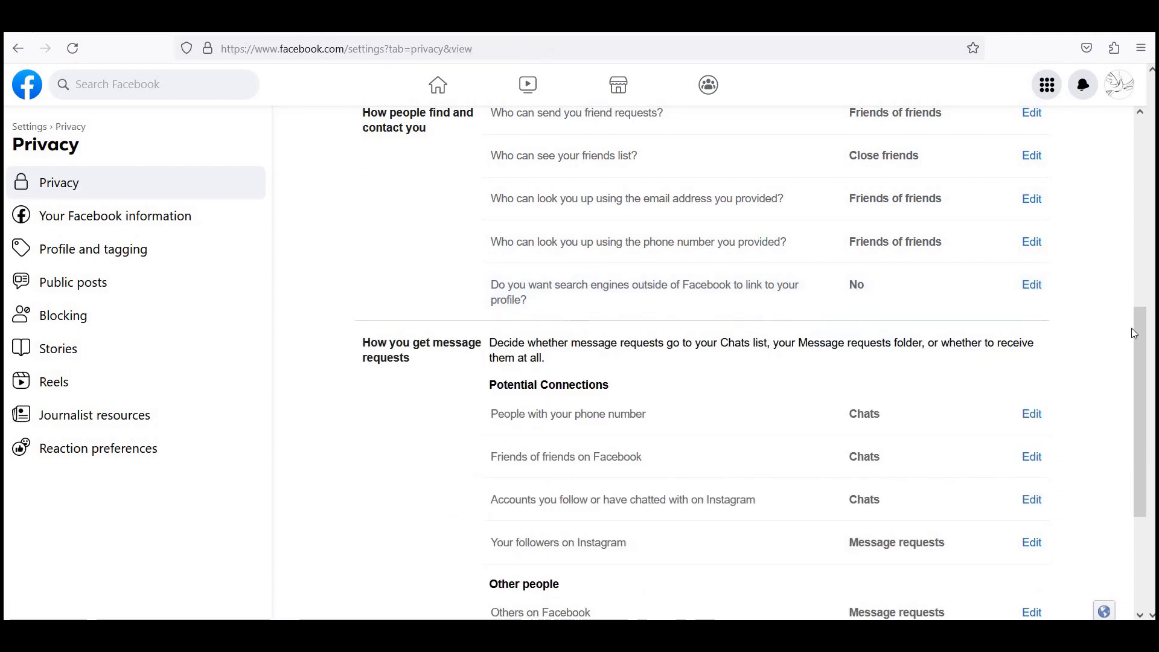